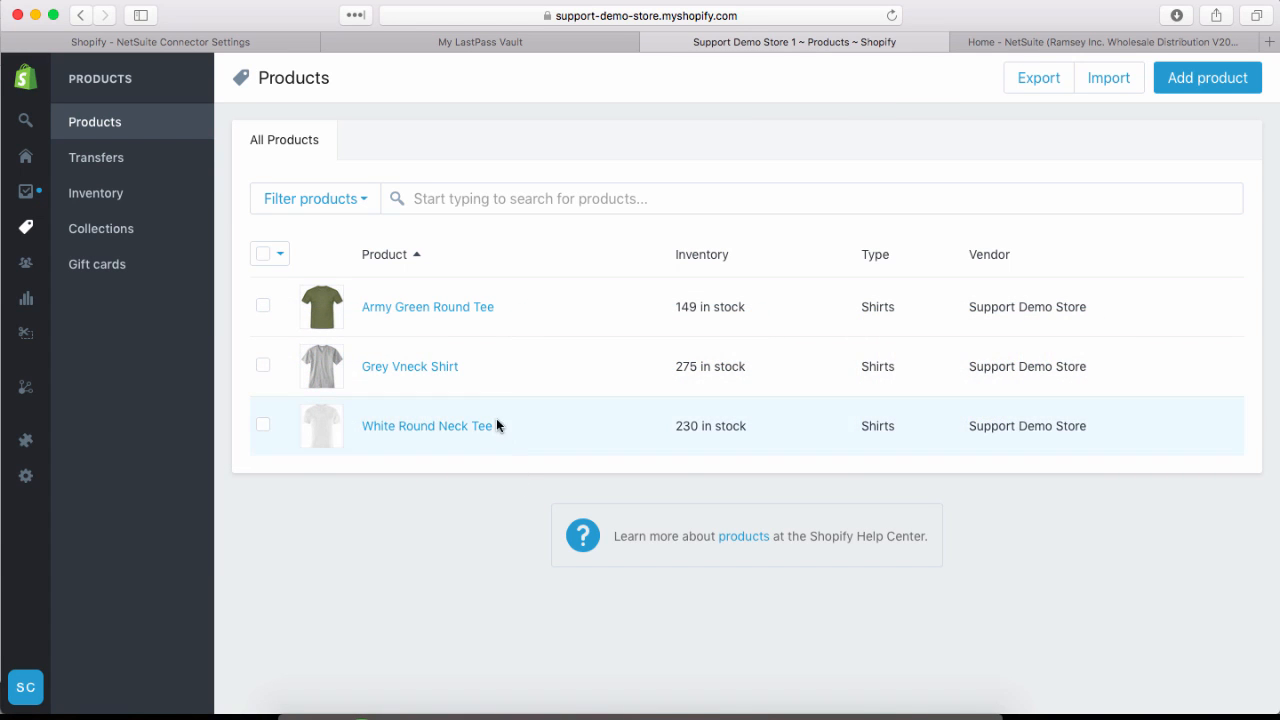
pyautogui.moveTo(476, 316)
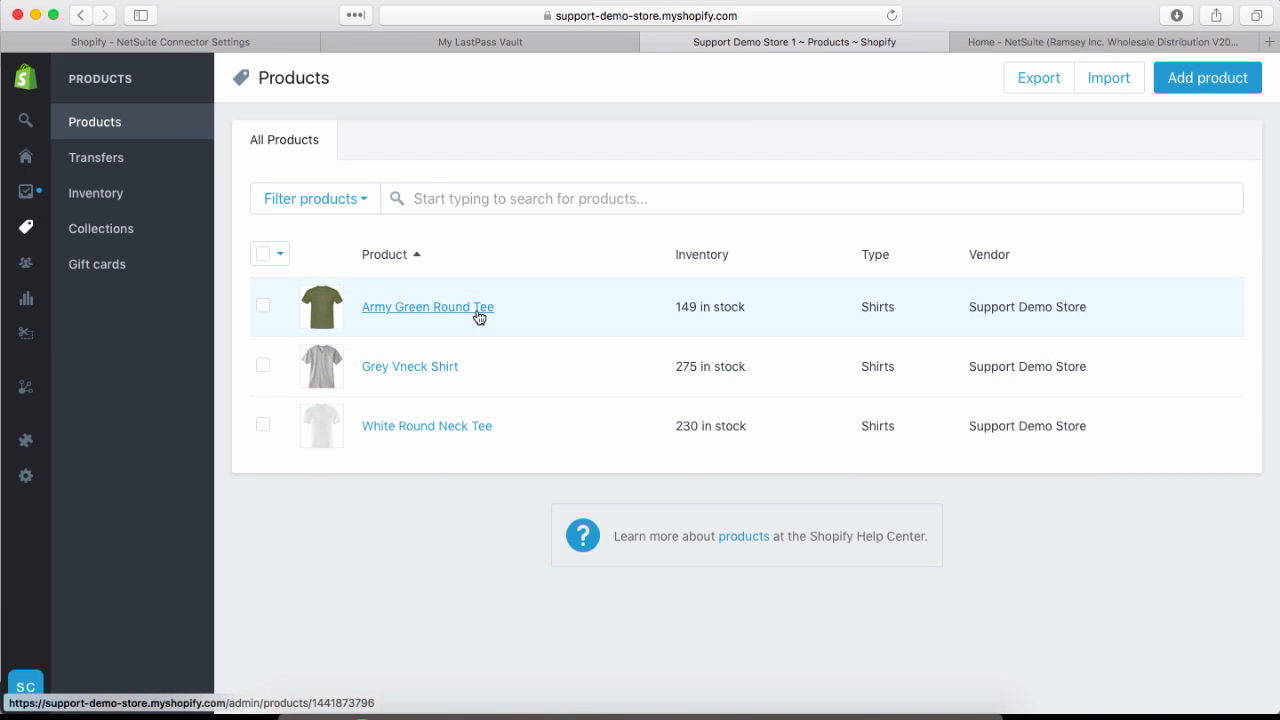
# Open the Army Green Round Tee product from the Shopify Products list.
pyautogui.click(428, 308)
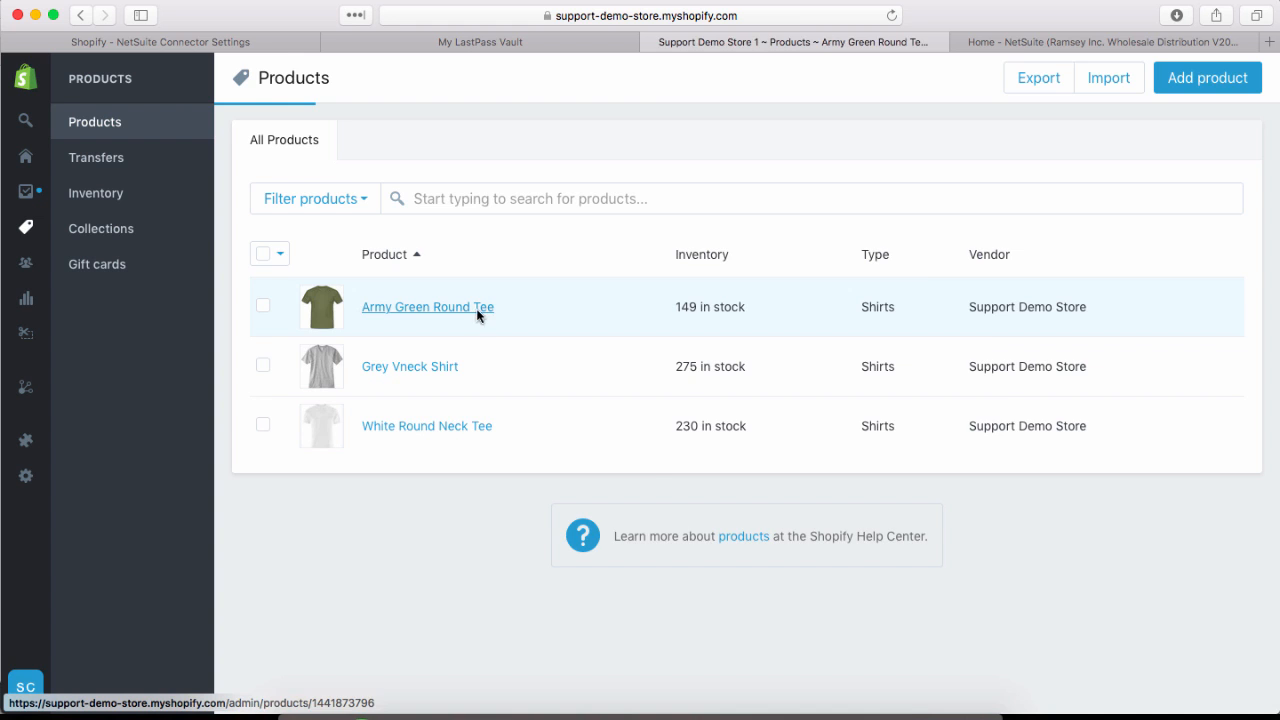
pyautogui.click(428, 308)
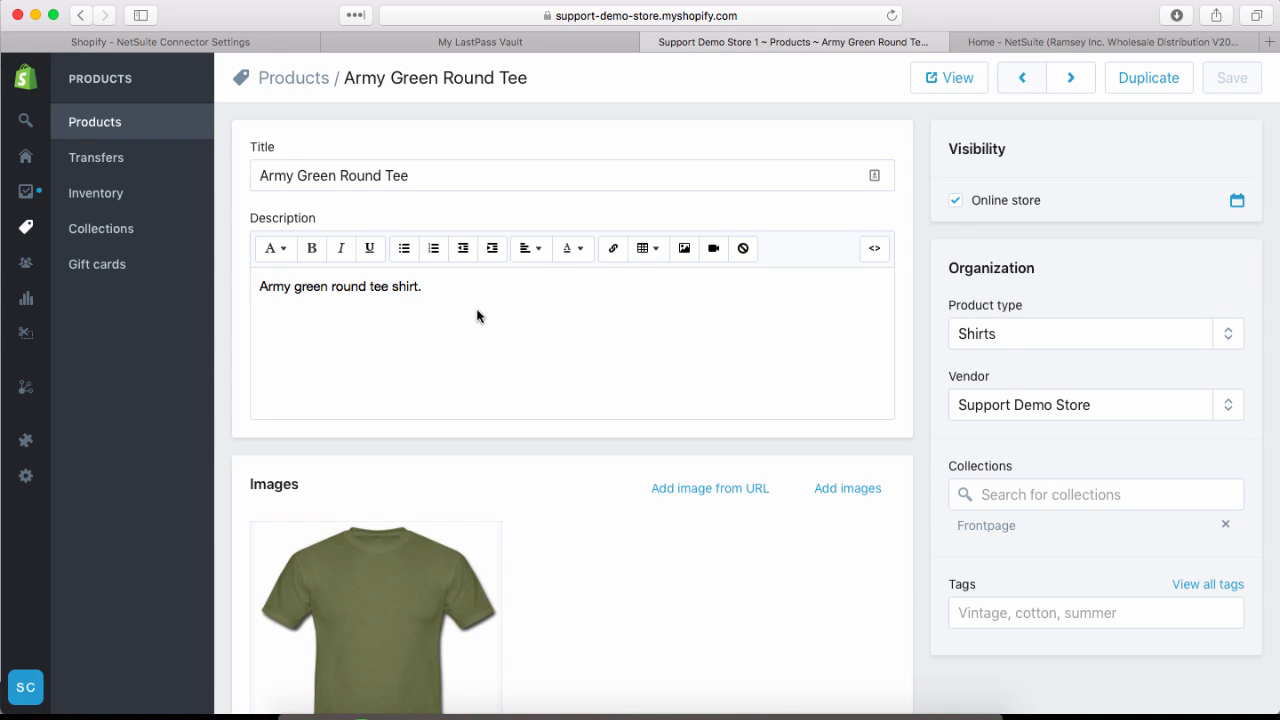
pyautogui.scroll(-3)
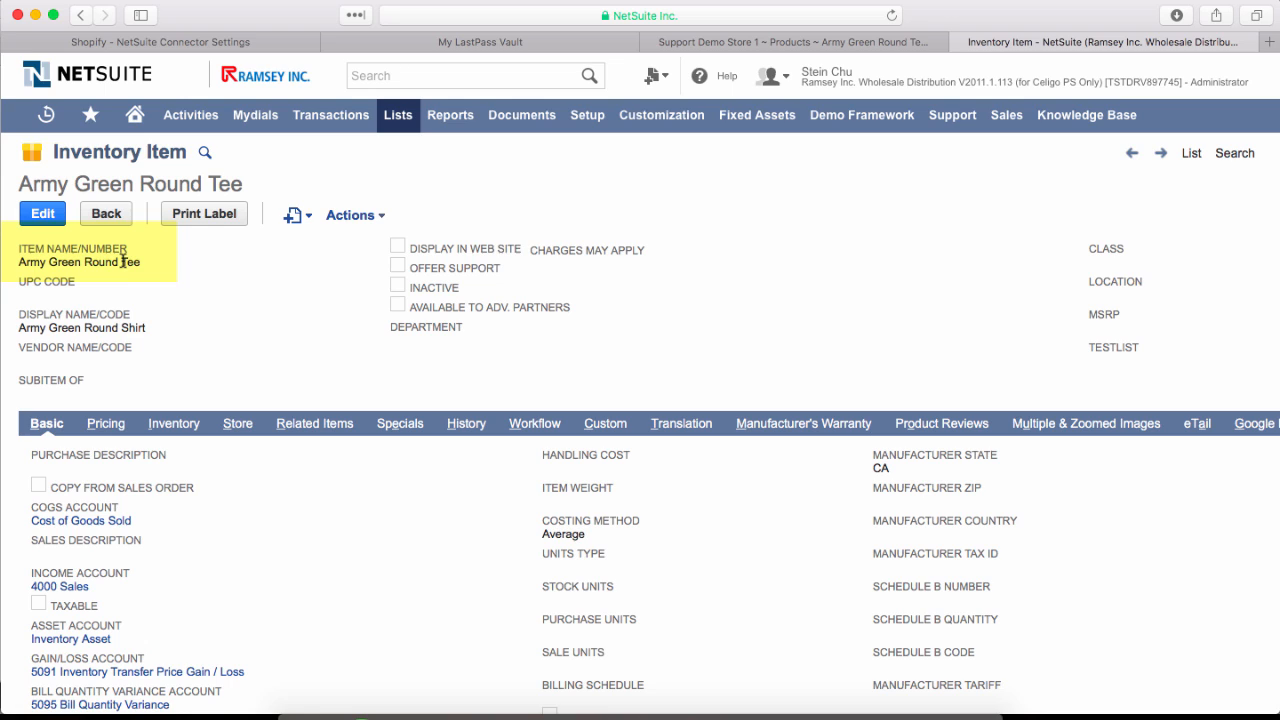
pyautogui.moveTo(198, 294)
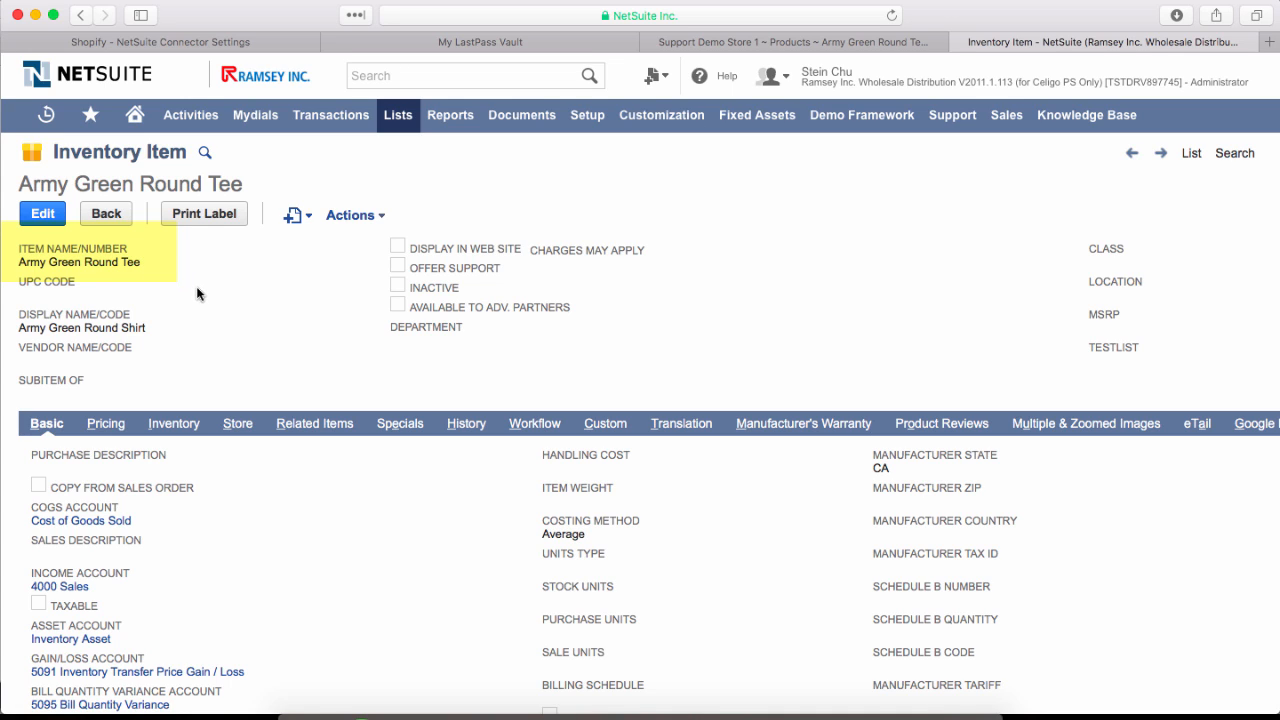
pyautogui.moveTo(338, 380)
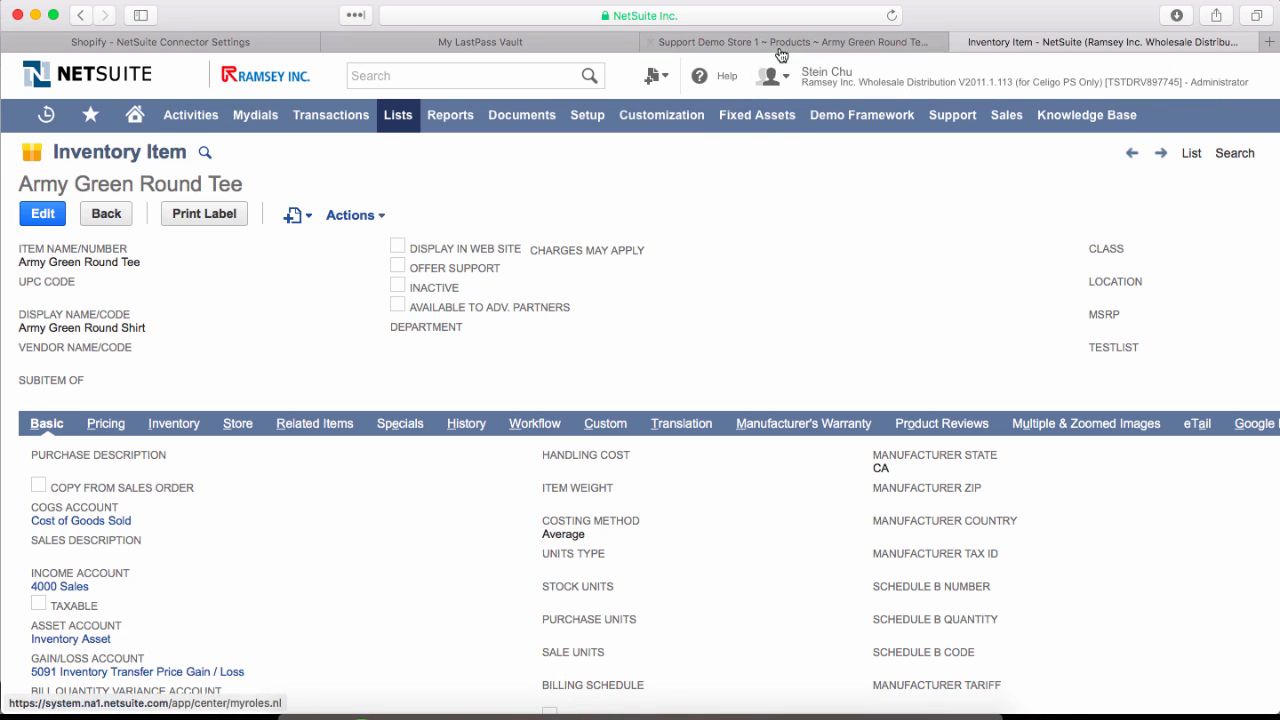
# Return to the Shopify Army Green Round Tee product page after reviewing the NetSuite item name.
pyautogui.click(784, 40)
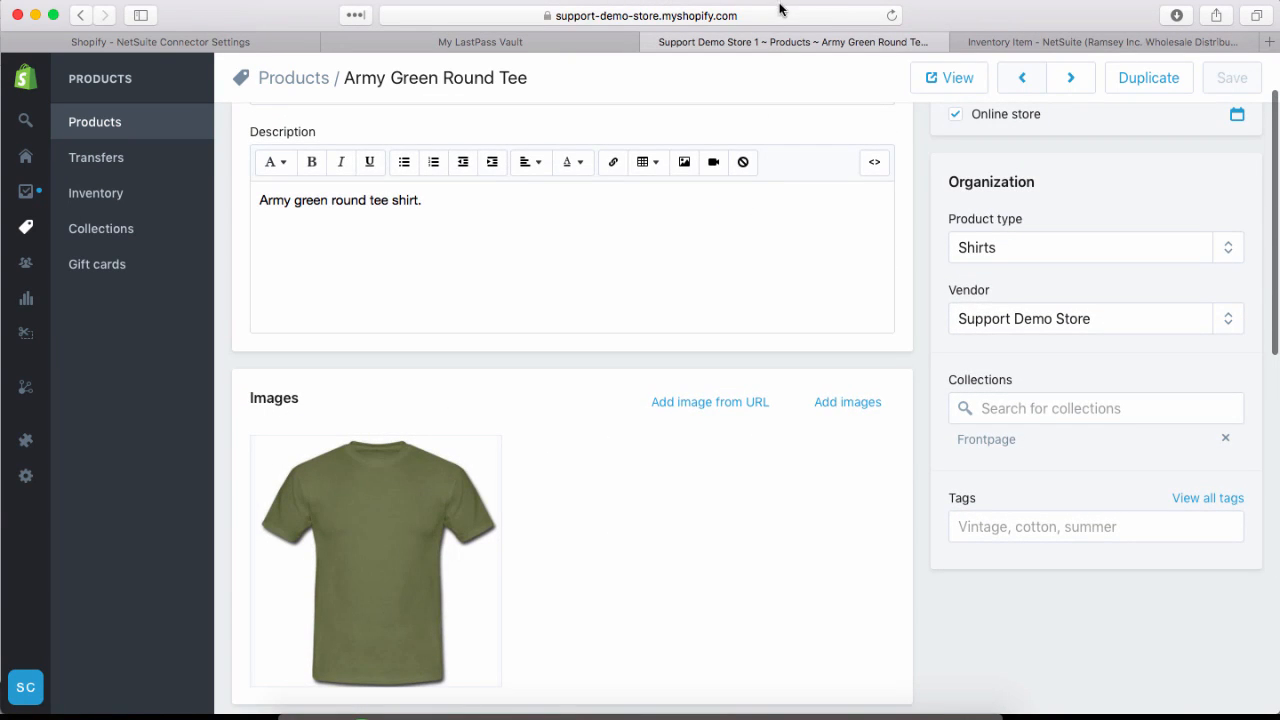
pyautogui.click(640, 16)
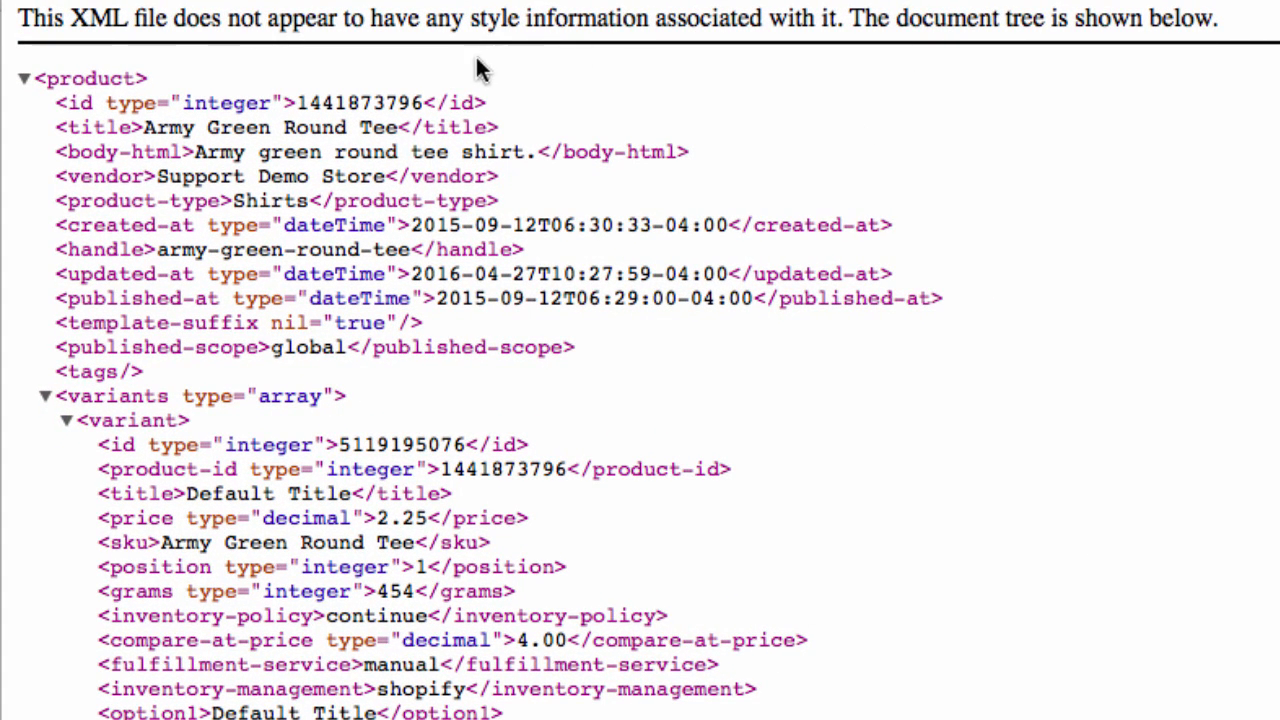
pyautogui.doubleClick(356, 102)
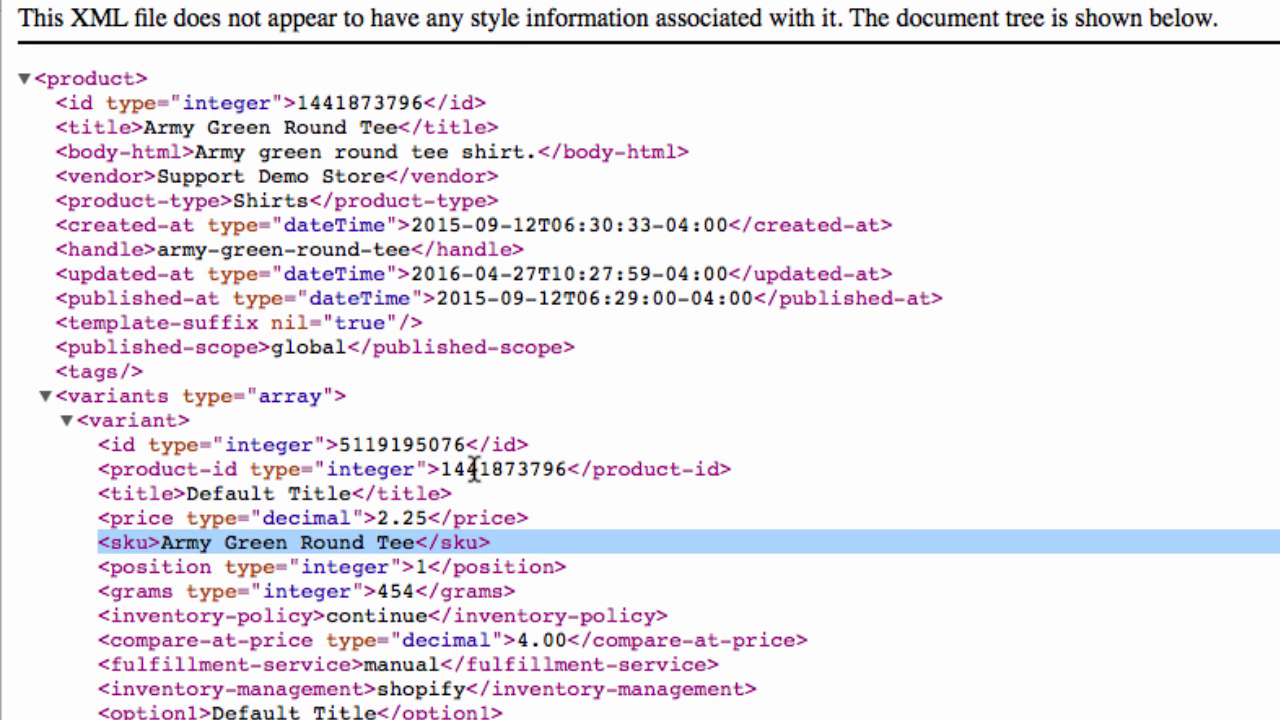
pyautogui.doubleClick(500, 468)
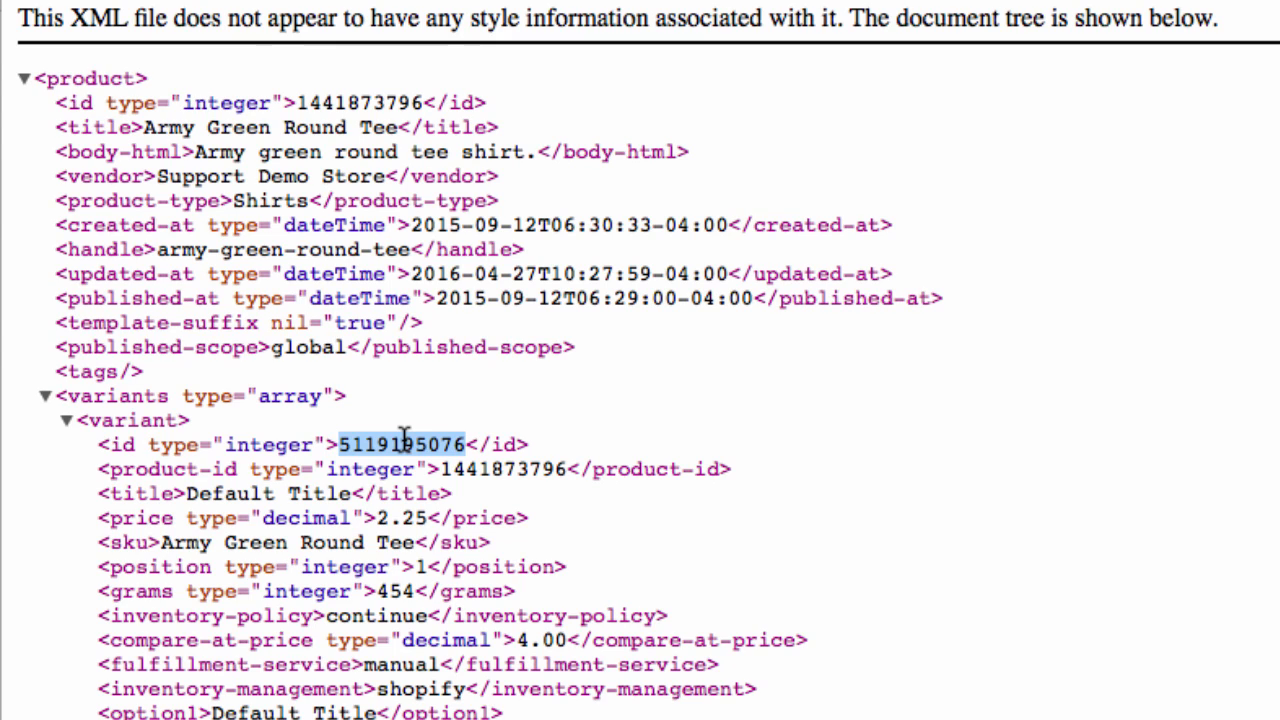
pyautogui.moveTo(570, 446)
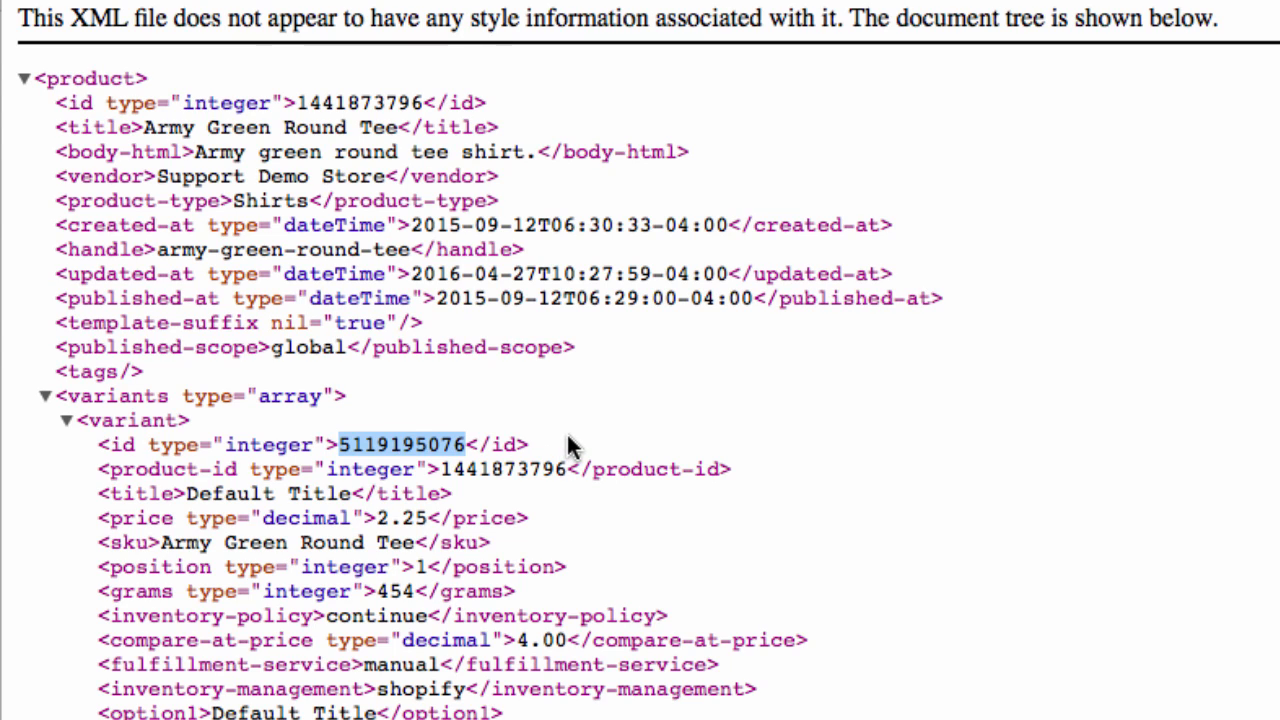
pyautogui.click(990, 40)
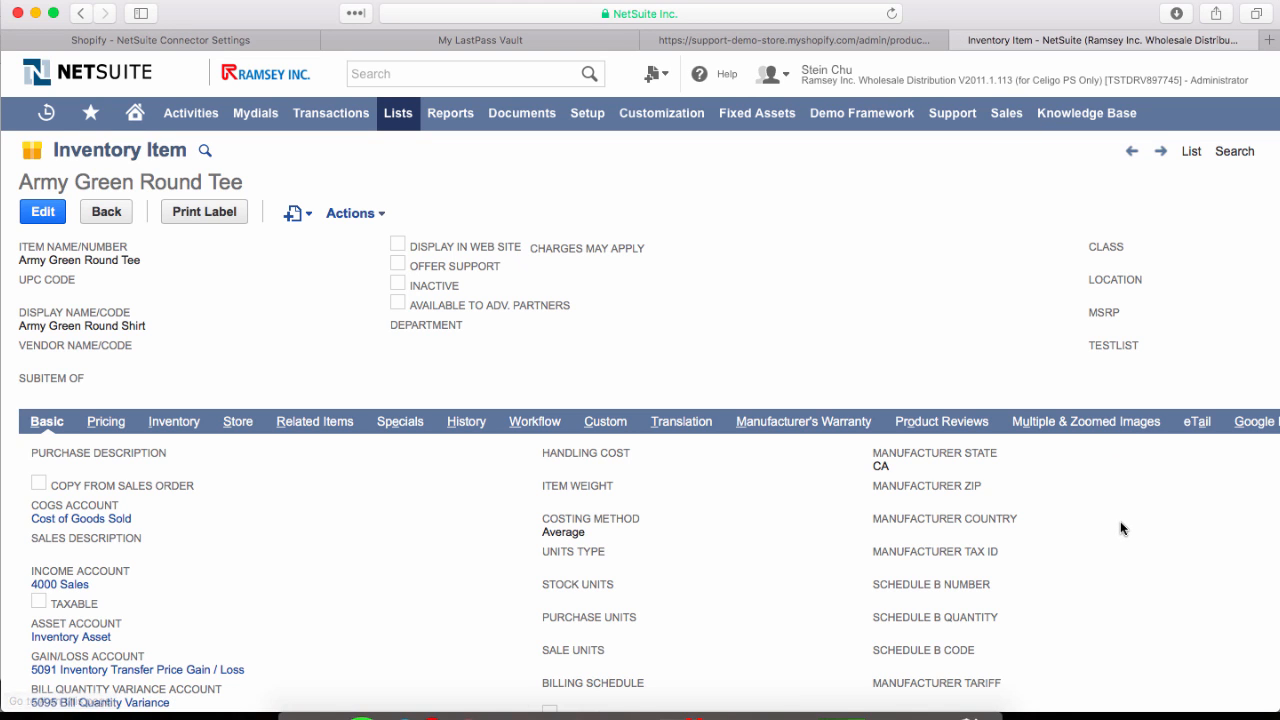
pyautogui.hscroll(3)
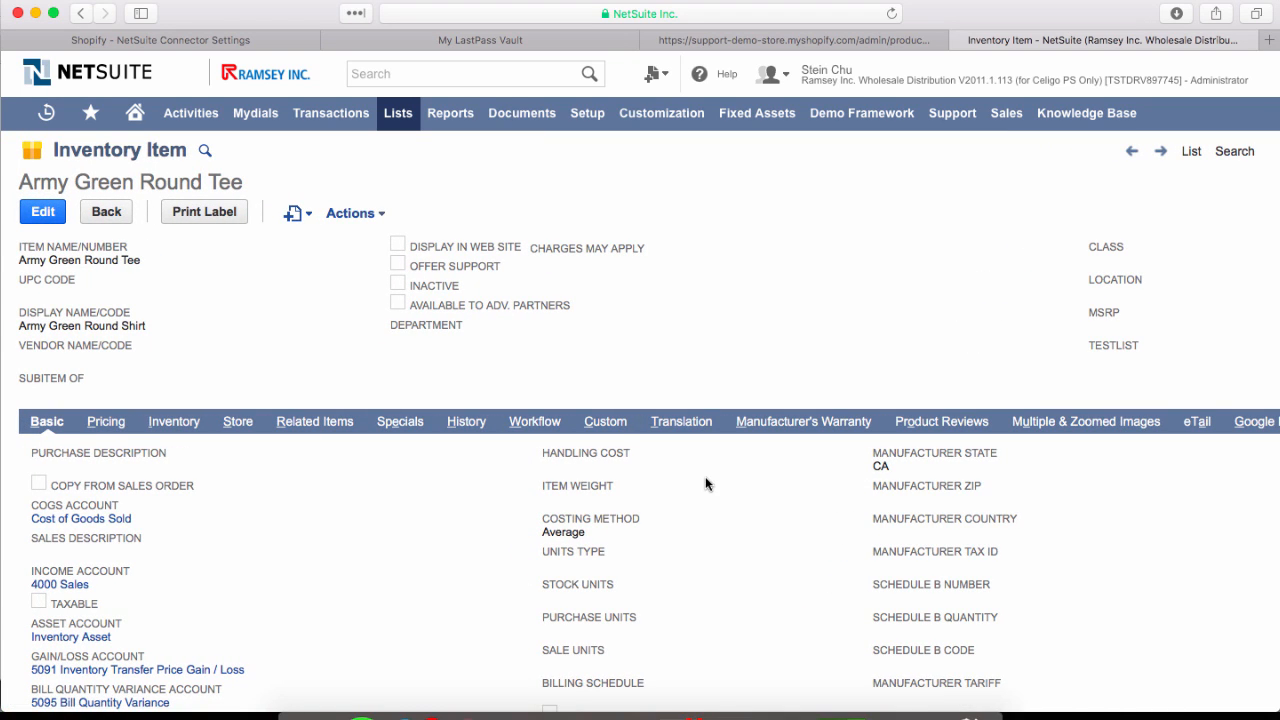
pyautogui.click(604, 420)
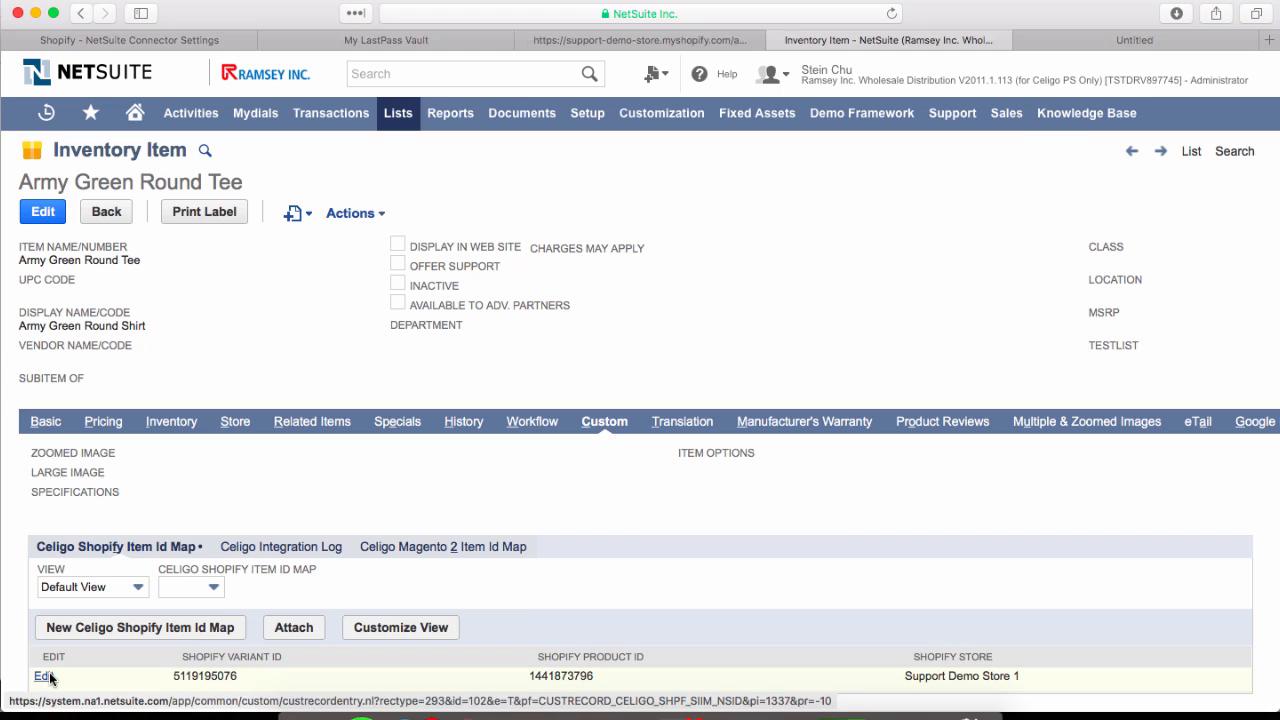
pyautogui.click(44, 676)
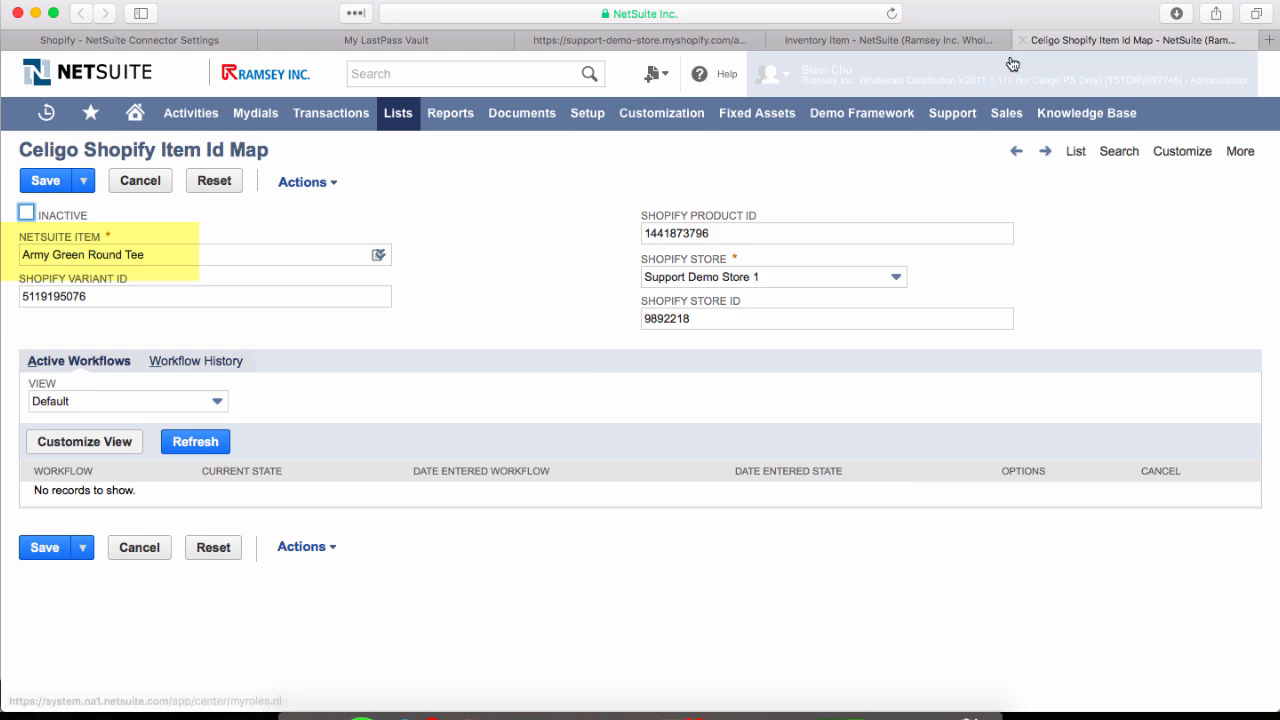
pyautogui.click(890, 40)
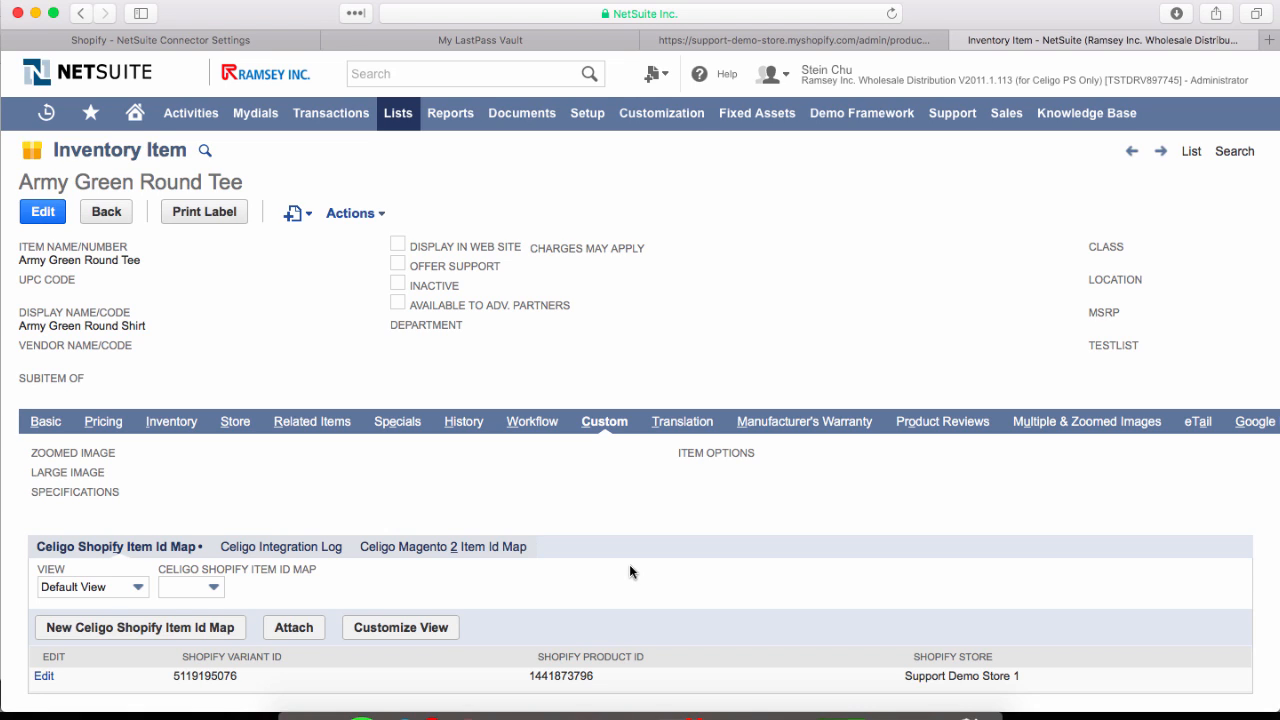
# Navigate Customization > Lists, Records, & Fields > Record Types to list custom record types.
pyautogui.click(140, 628)
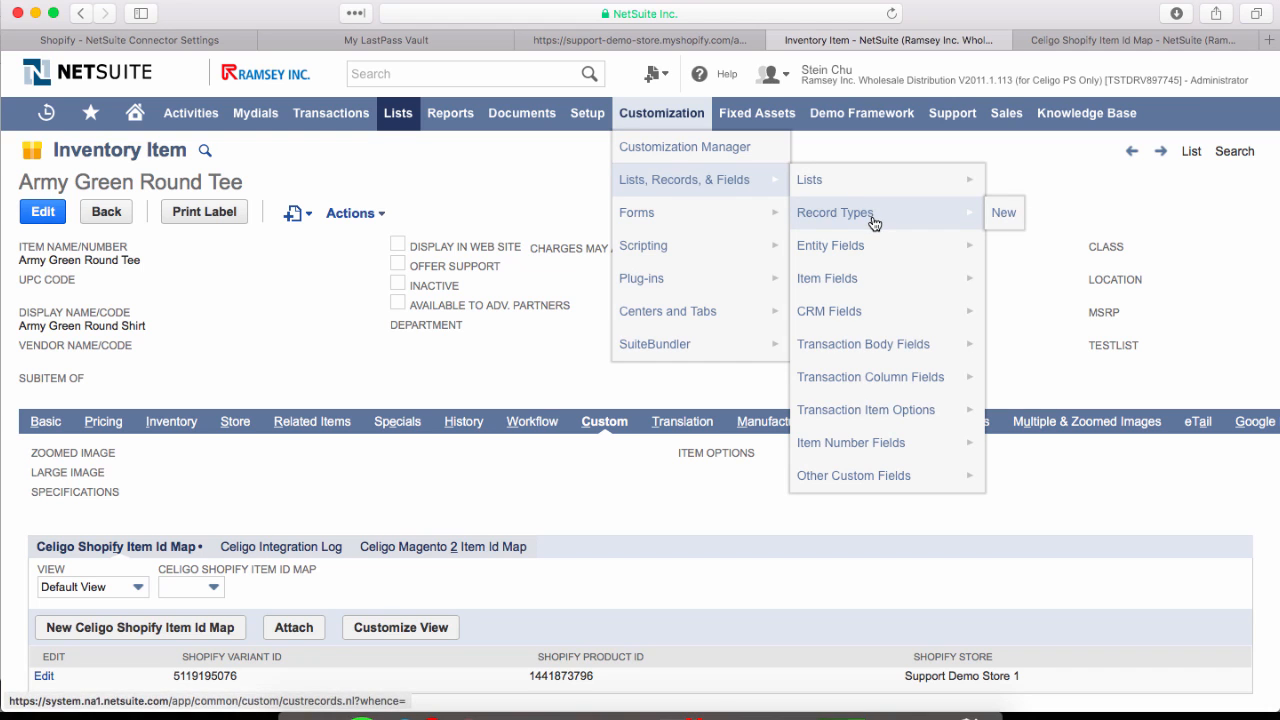
pyautogui.click(836, 212)
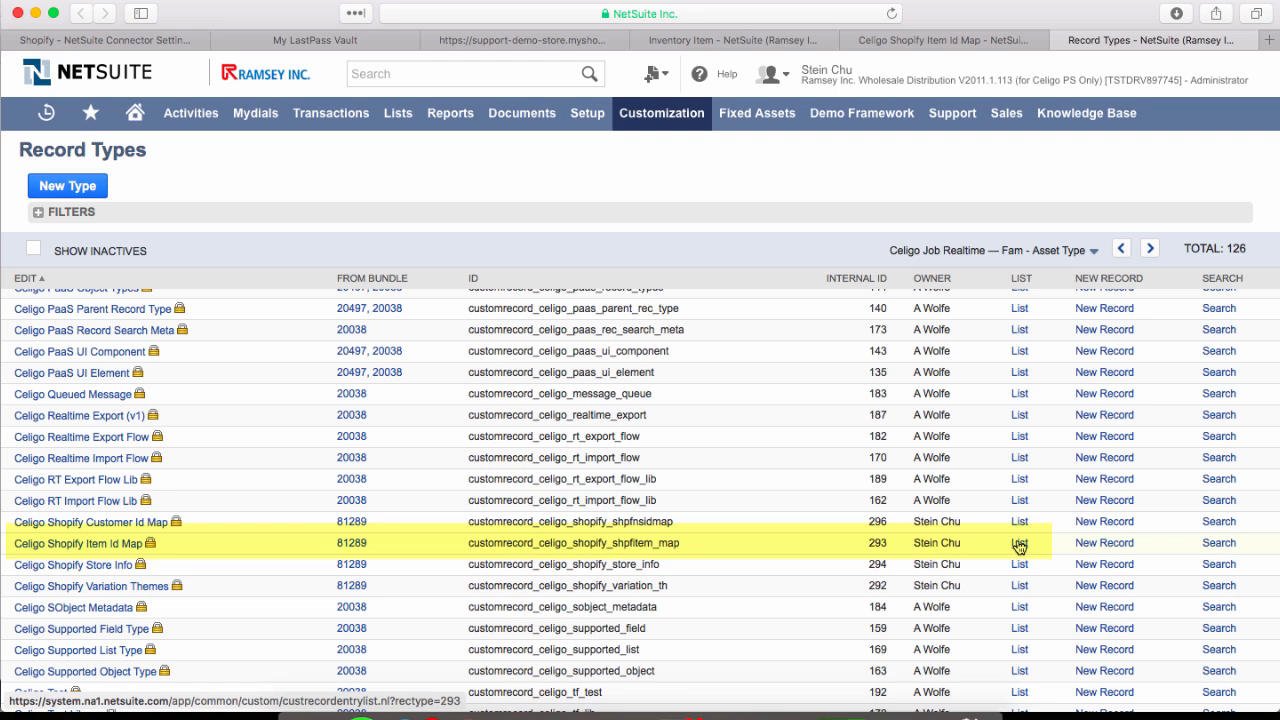
# List the Celigo Shopify Item Id Map records showing three mapped items.
pyautogui.click(1020, 544)
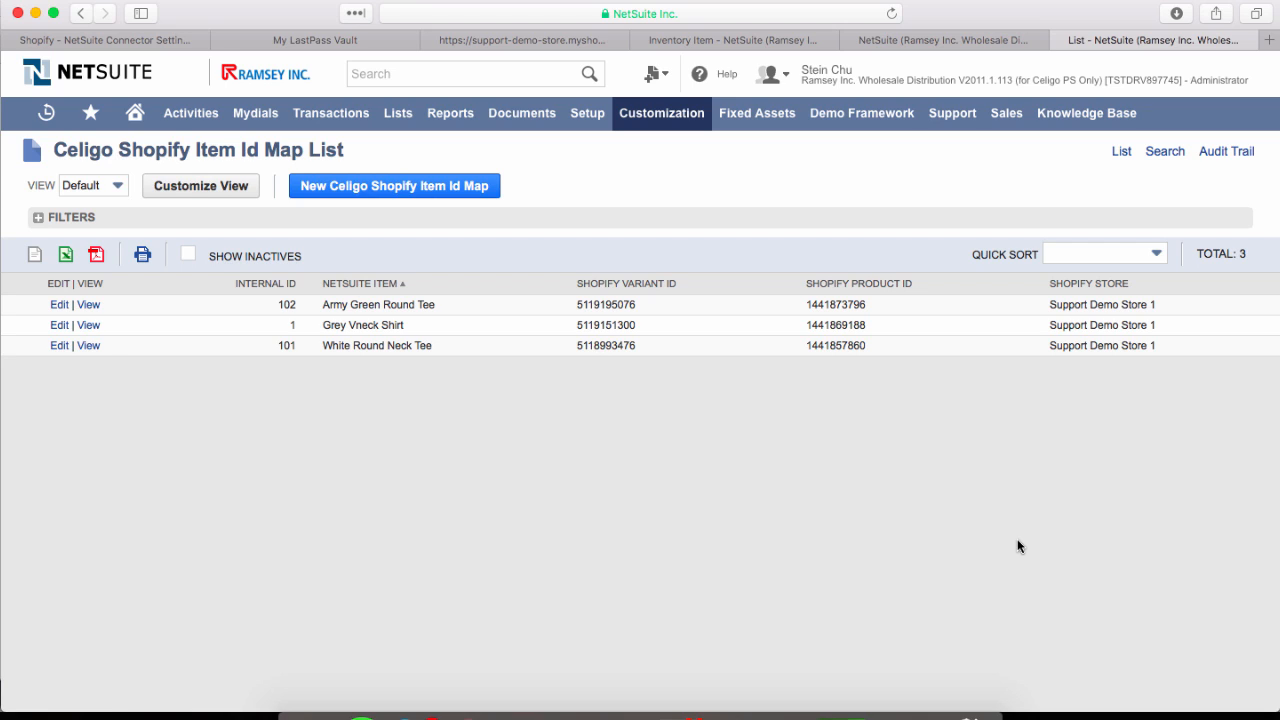
pyautogui.moveTo(942, 546)
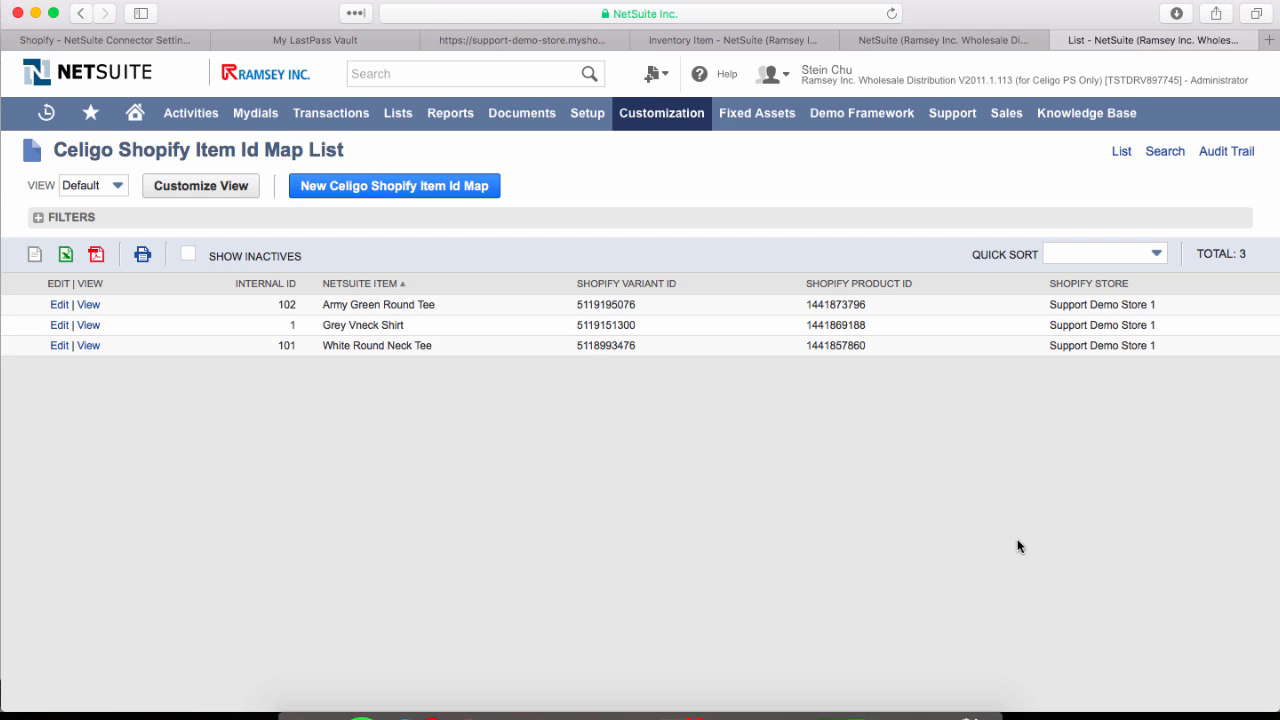
pyautogui.moveTo(942, 546)
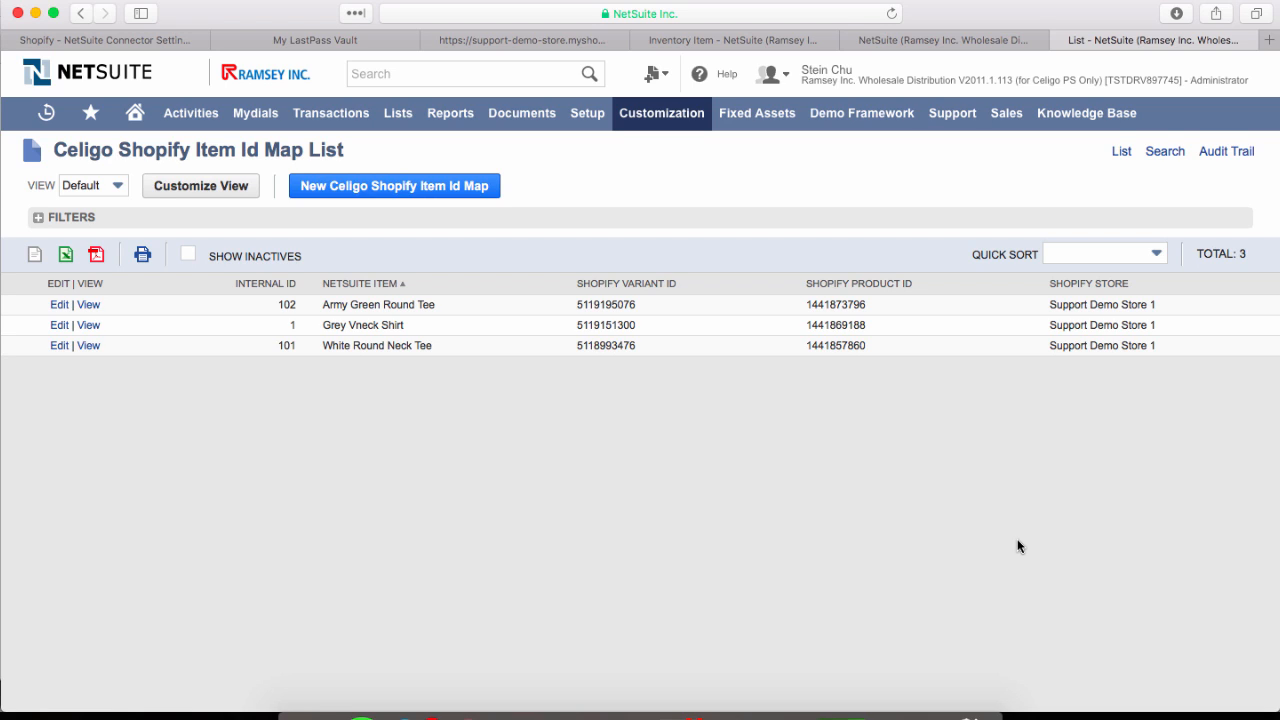
pyautogui.moveTo(1020, 546)
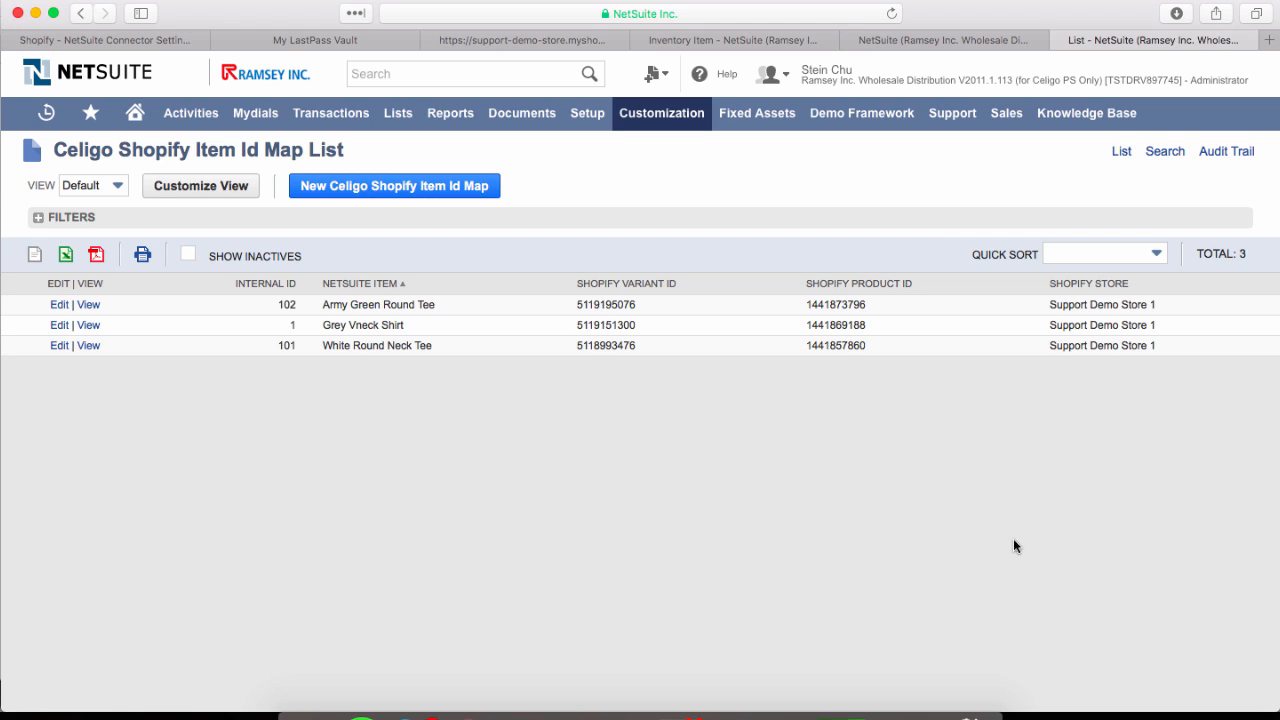
pyautogui.moveTo(940, 544)
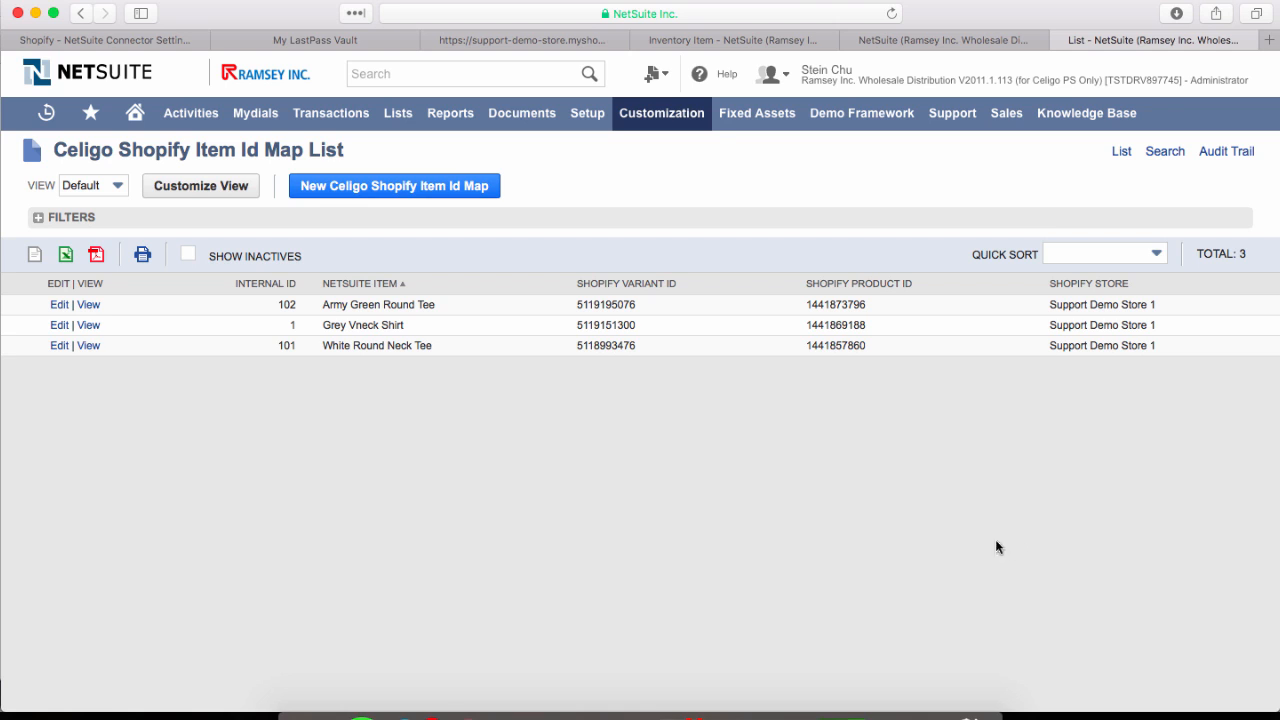
# Switch to integrator.io and open the Shopify - NetSuite Connector settings.
pyautogui.click(1166, 40)
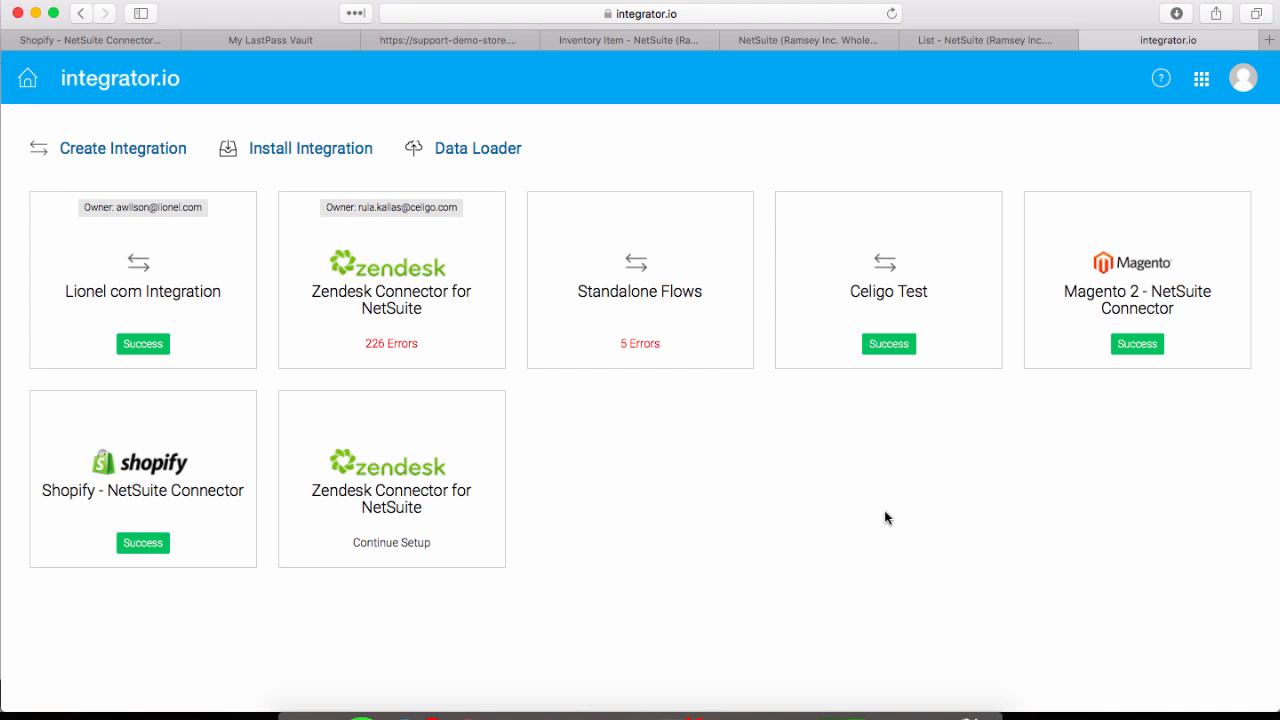
pyautogui.moveTo(576, 498)
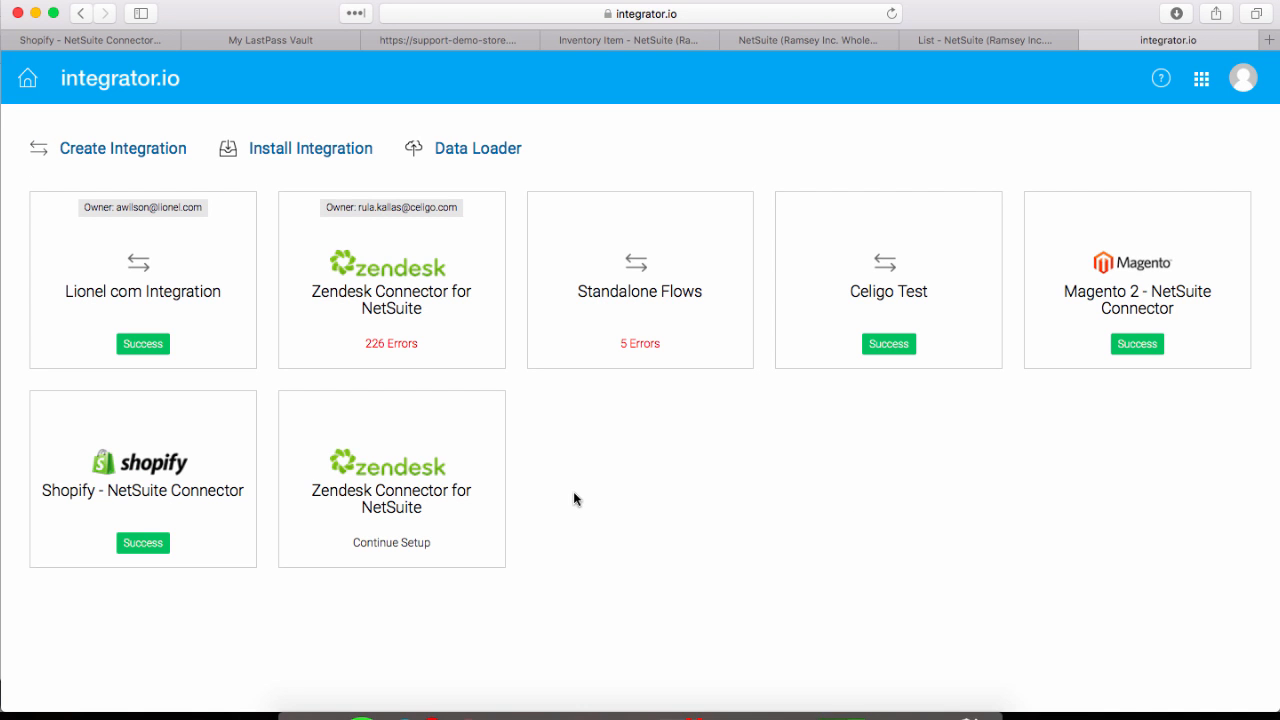
pyautogui.moveTo(232, 418)
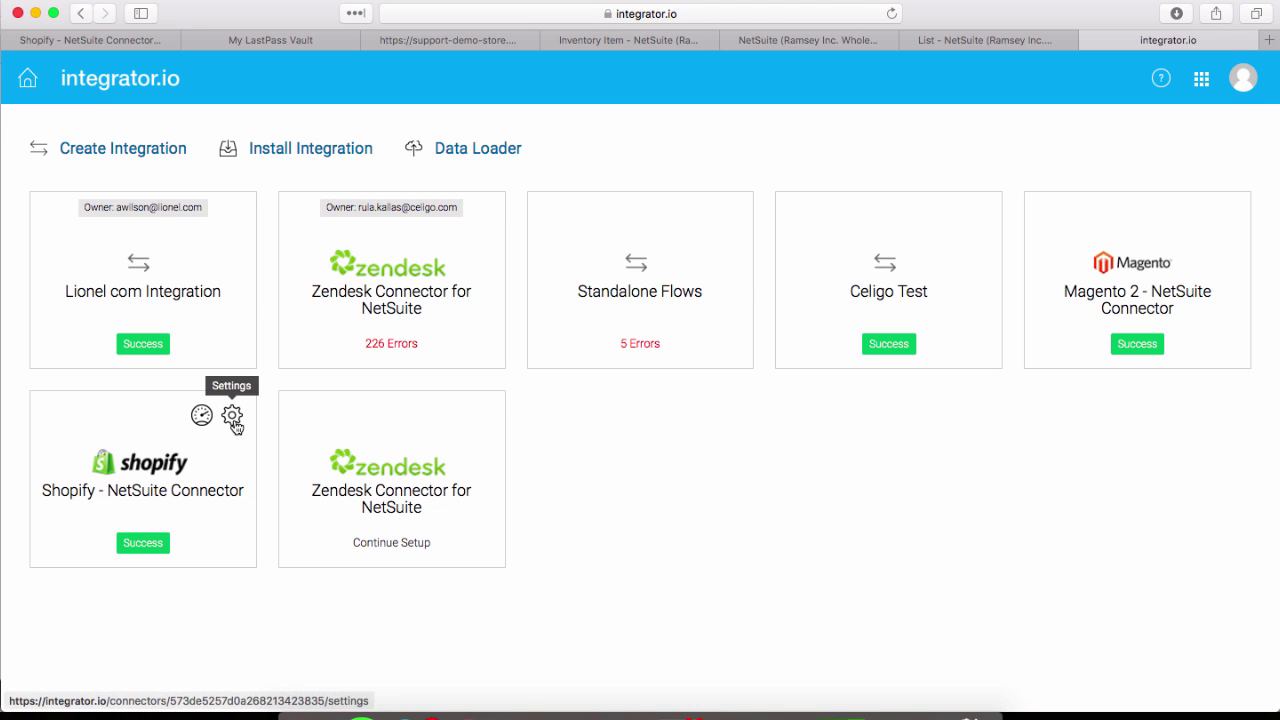
pyautogui.click(232, 418)
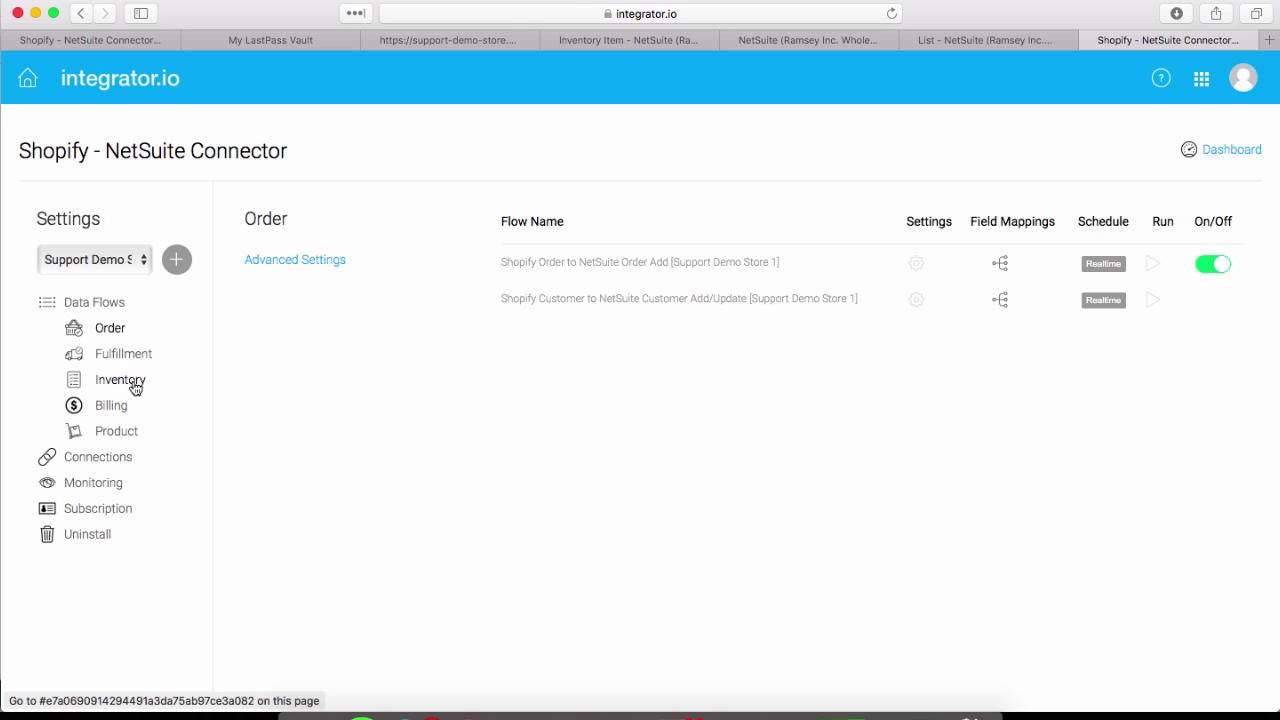
# Show the Inventory data flows including Shopify Product Id to NetSuite Item Mass Update.
pyautogui.click(120, 380)
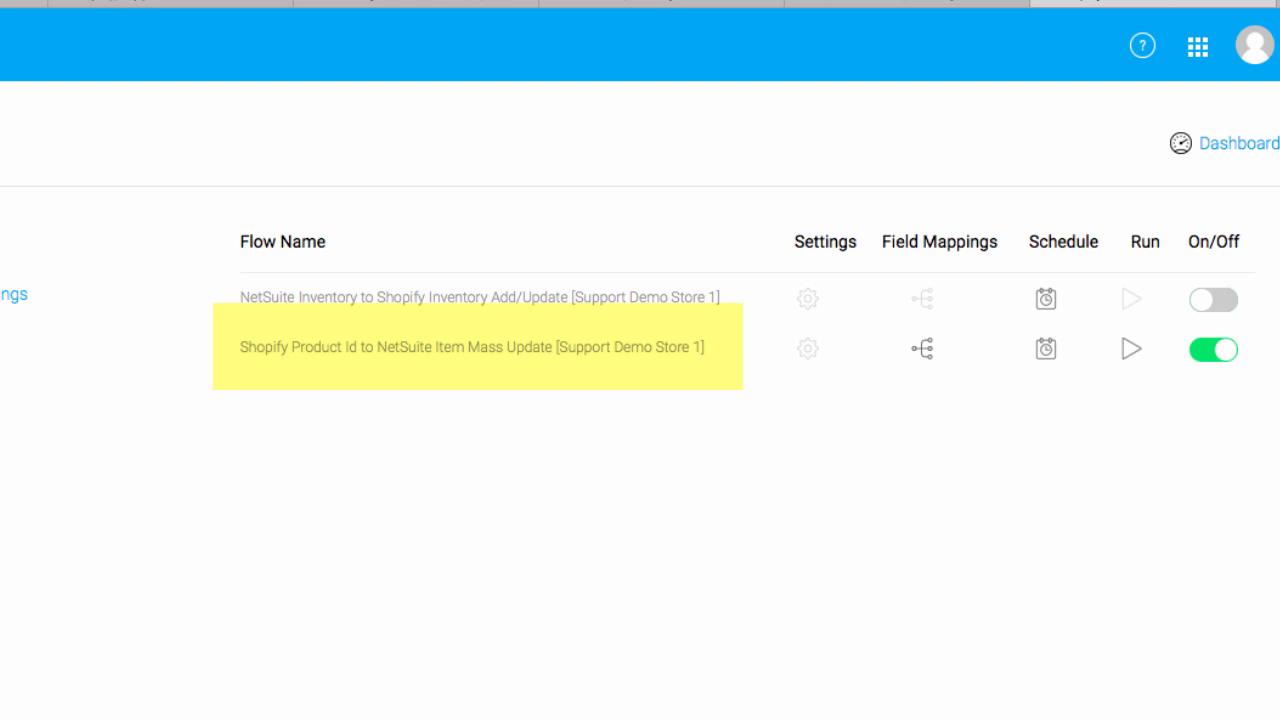
pyautogui.moveTo(604, 442)
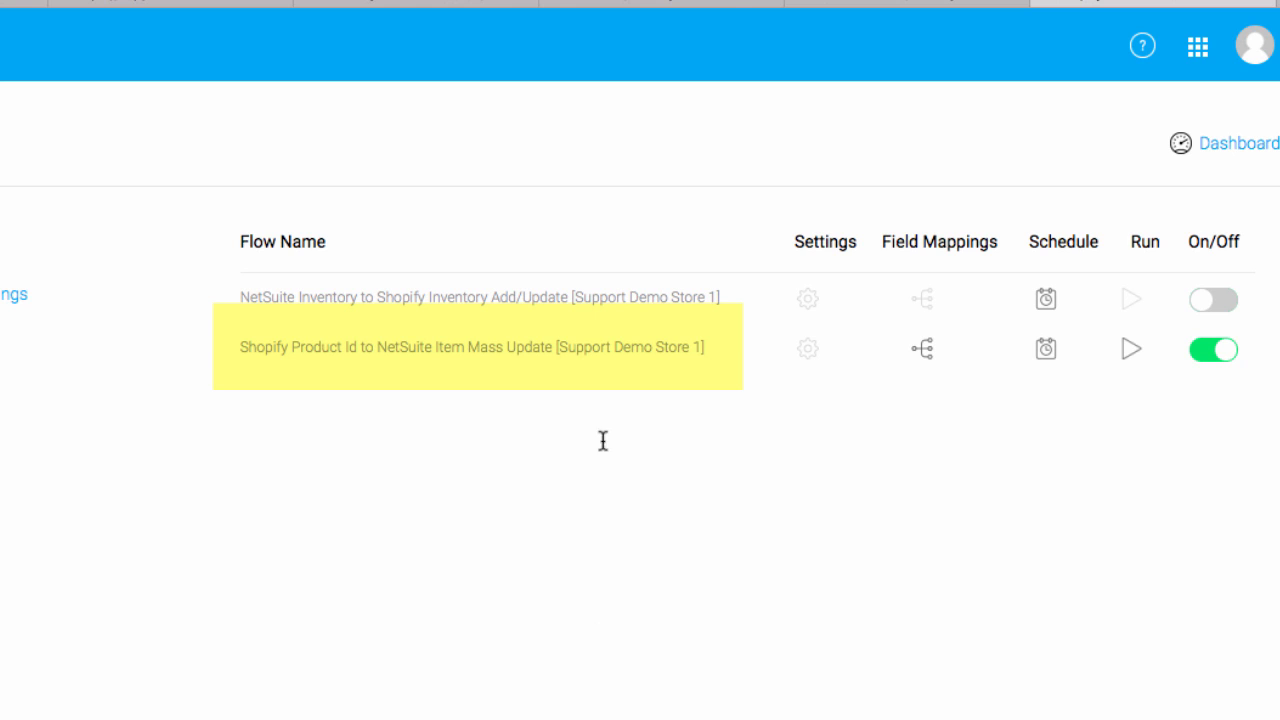